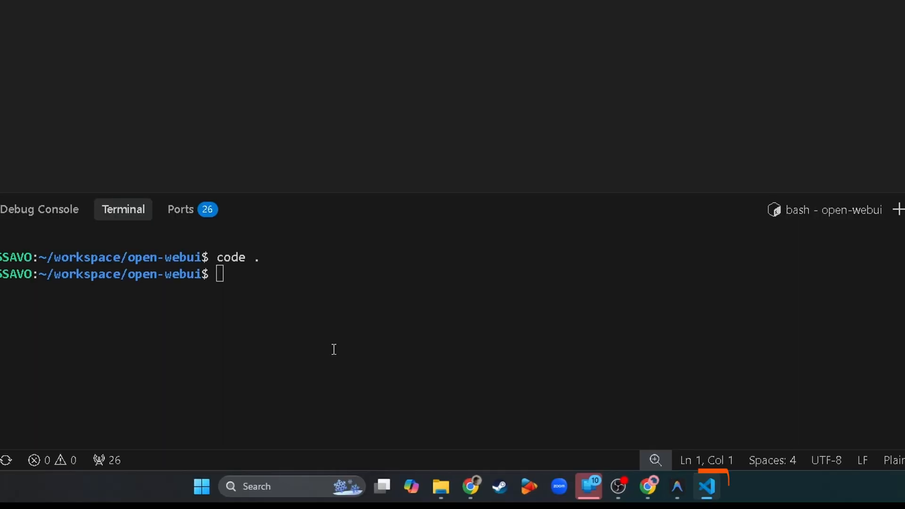
Open the open-webui WSL workspace in Antigravity after trying cursor . from the terminal
click(706, 486)
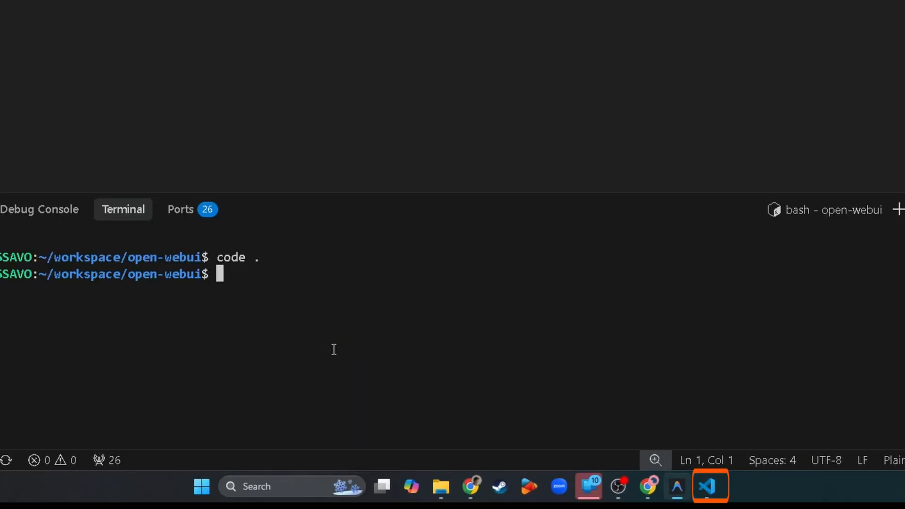
text(cursor .)
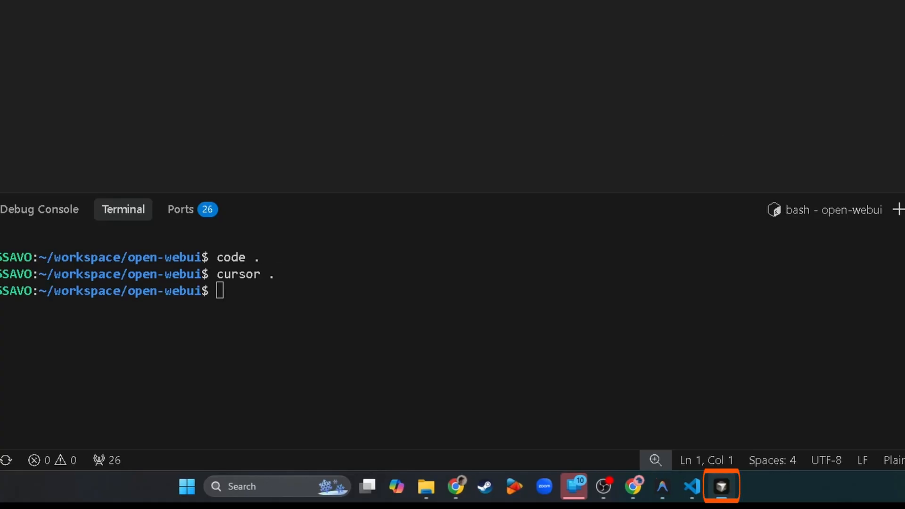
click(720, 486)
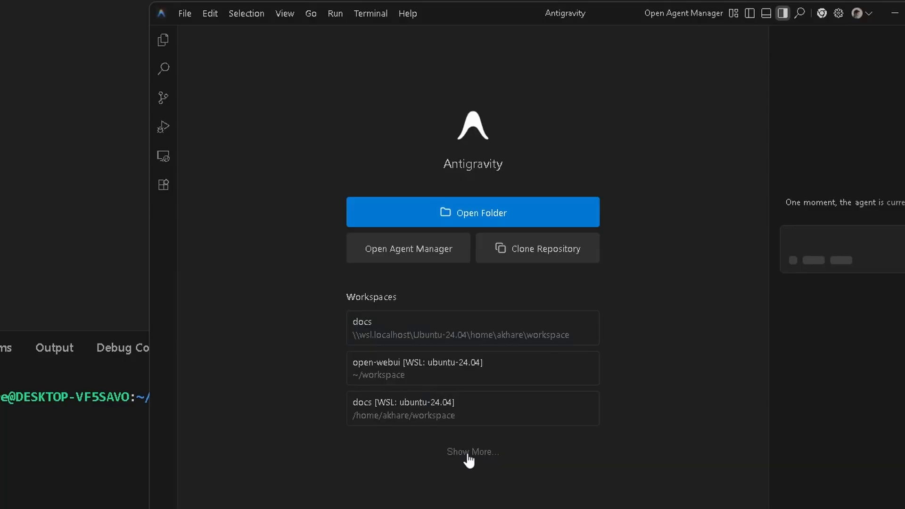
click(471, 451)
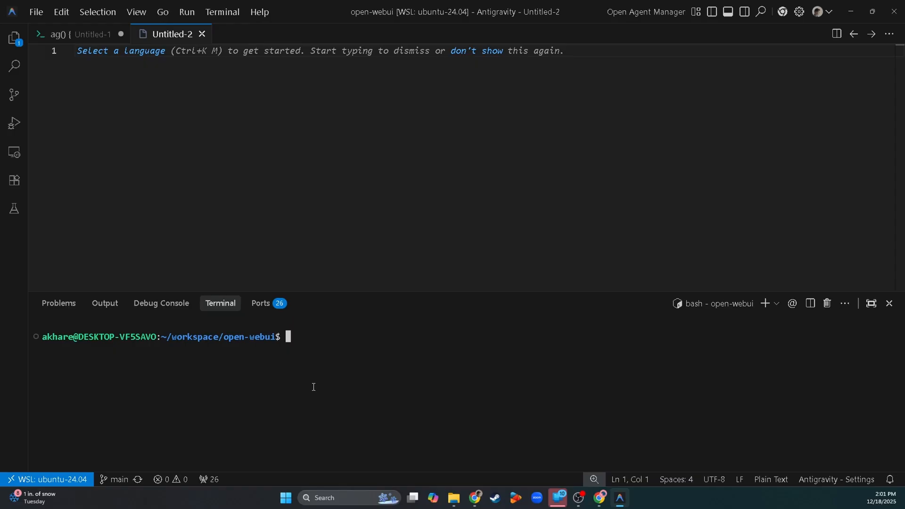
Check the ag() executable path in Untitled-1 and cd the terminal to ~/workspace/docs
text(cd ~/wo)
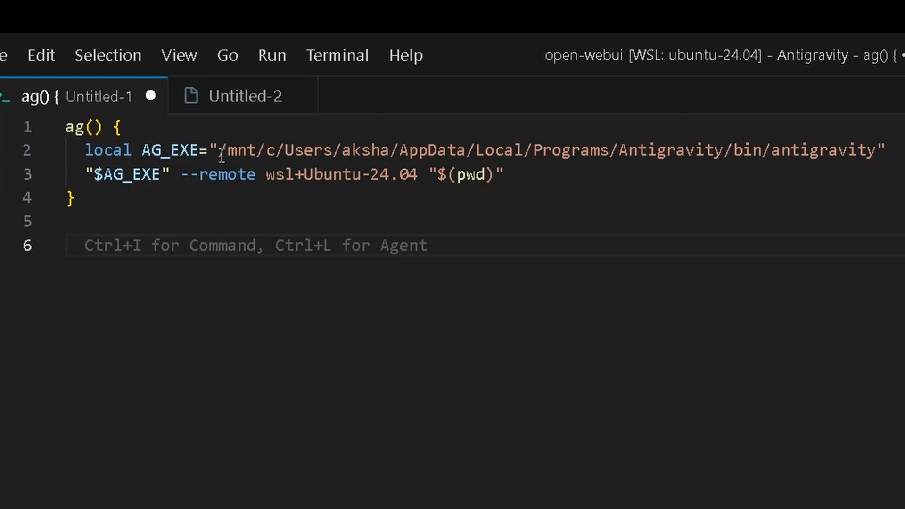
drag(222, 149, 876, 150)
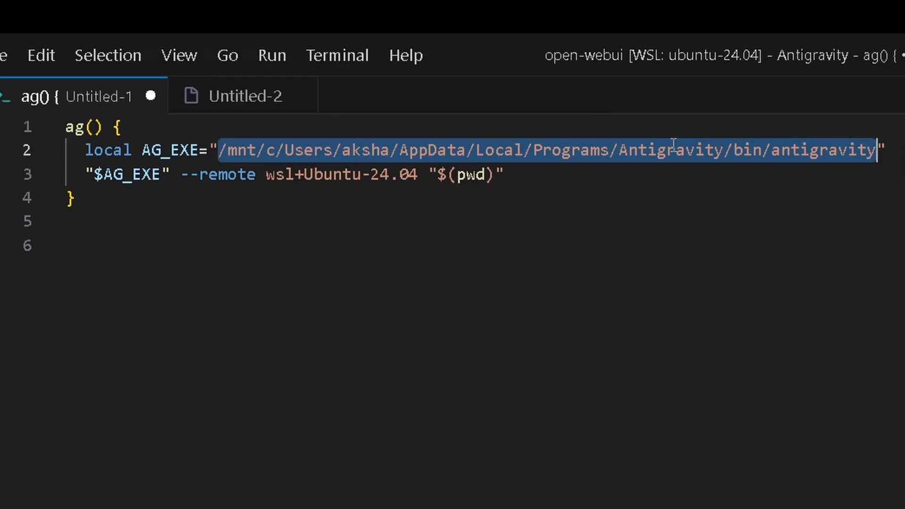
click(267, 149)
text(cd)
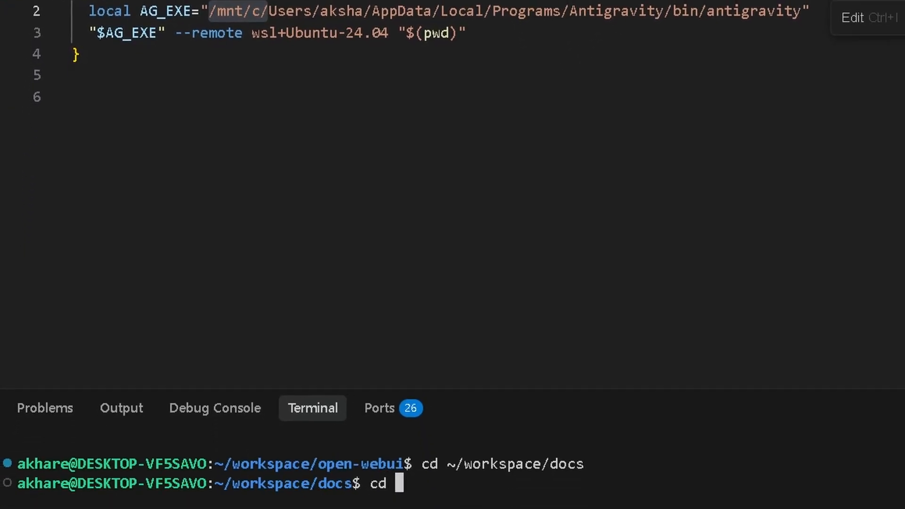
List the Windows Programs/Antigravity install and its bin folder to confirm the antigravity launcher
text(/mnt/c/Users/aksha/AppData/Local/Programs/Antigravity/)
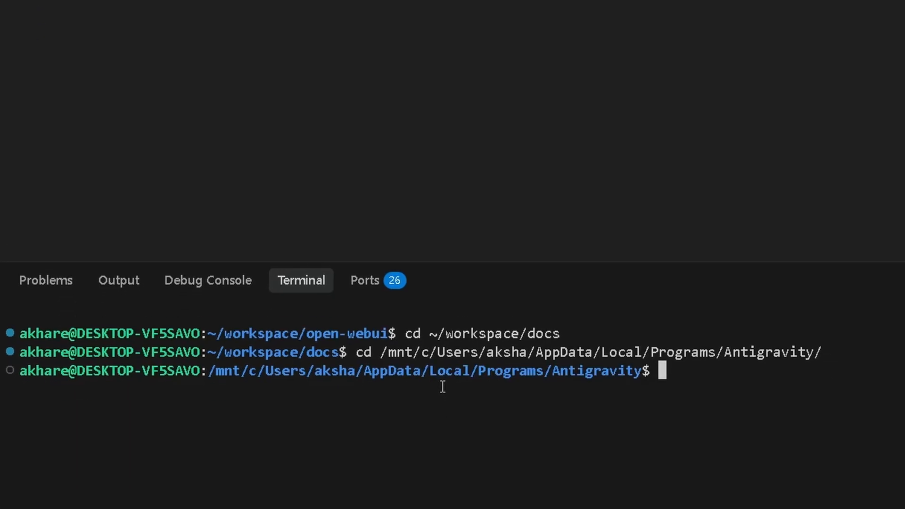
text(ls)
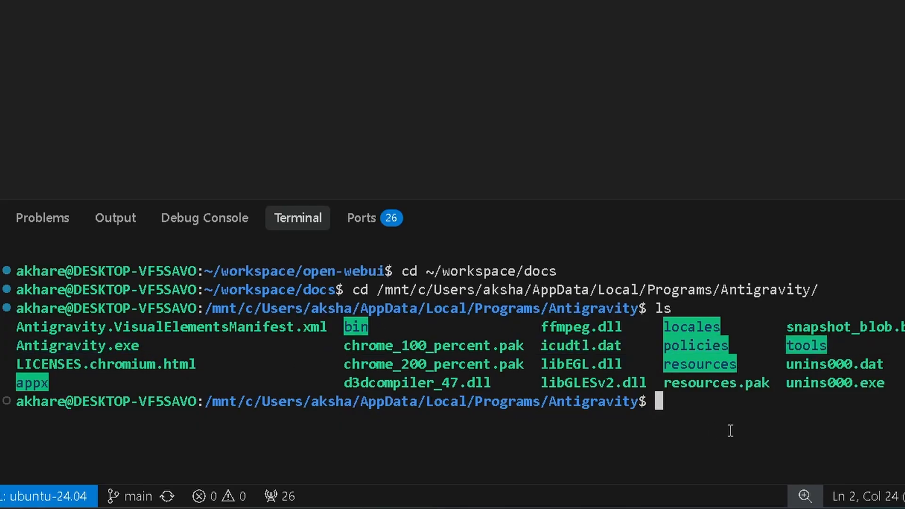
text(cd bin)
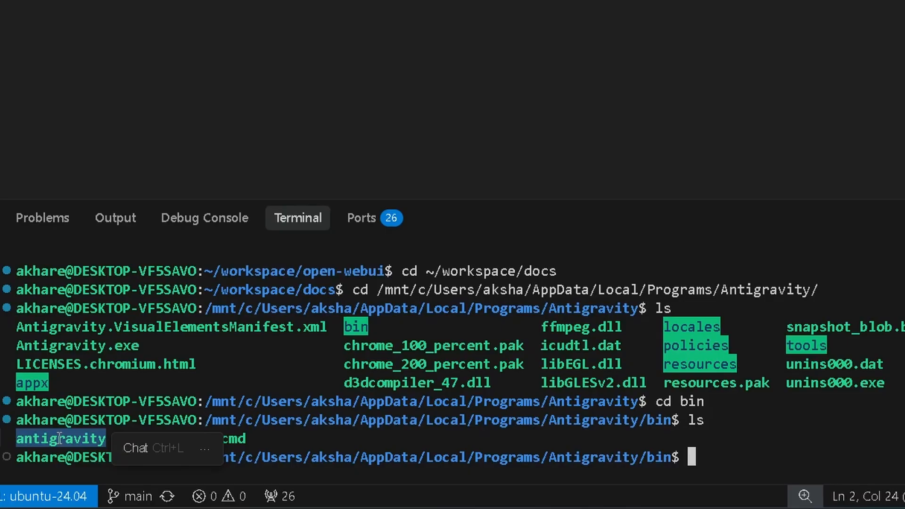
mouse_move(745, 320)
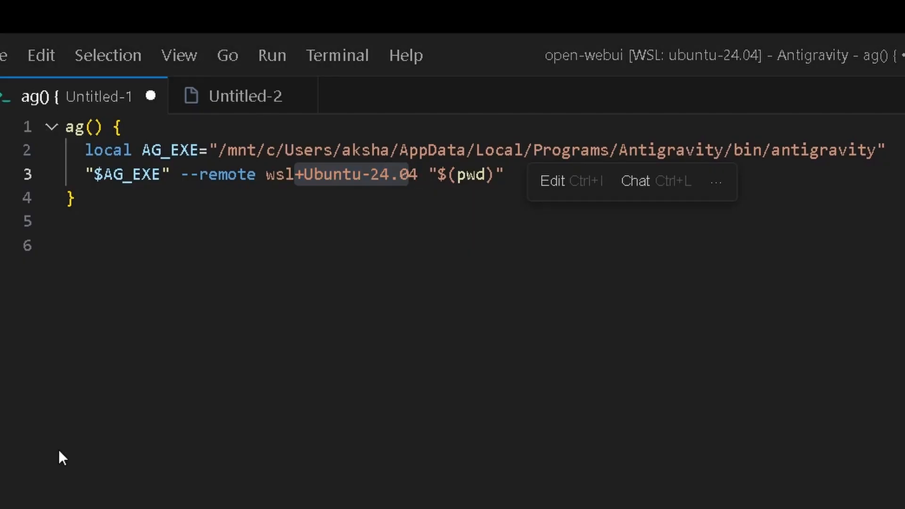
Add local DISTRO=$WSL_DISTRO_NAME to ag(), replacing the hard-coded Ubuntu-24.04
text(local DISTRO=$WSL_DISTRO_NAME)
text($DISTRO)
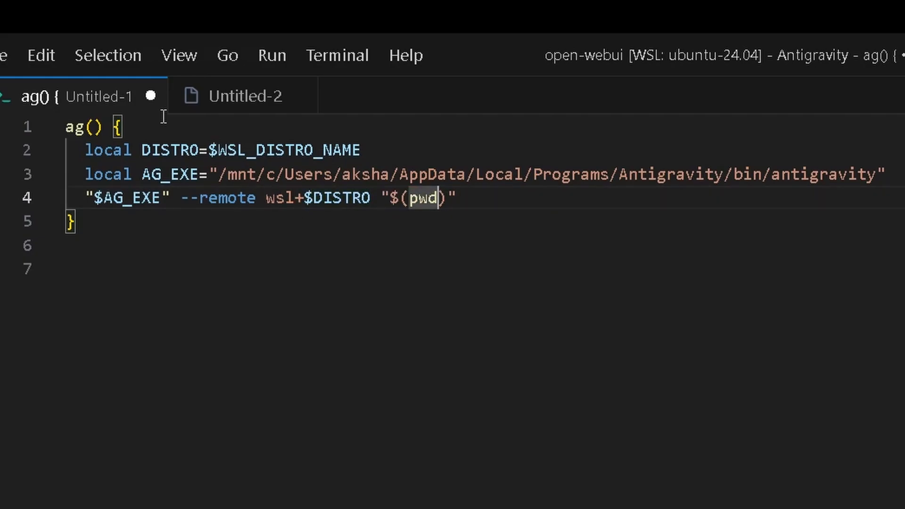
mouse_move(133, 303)
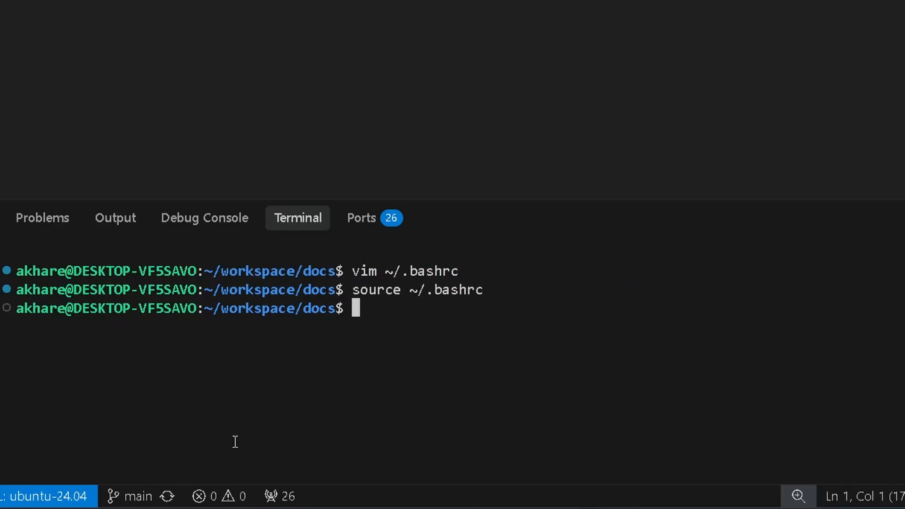
Run ag . to open the docs folder in a new Antigravity window
text(ag .)
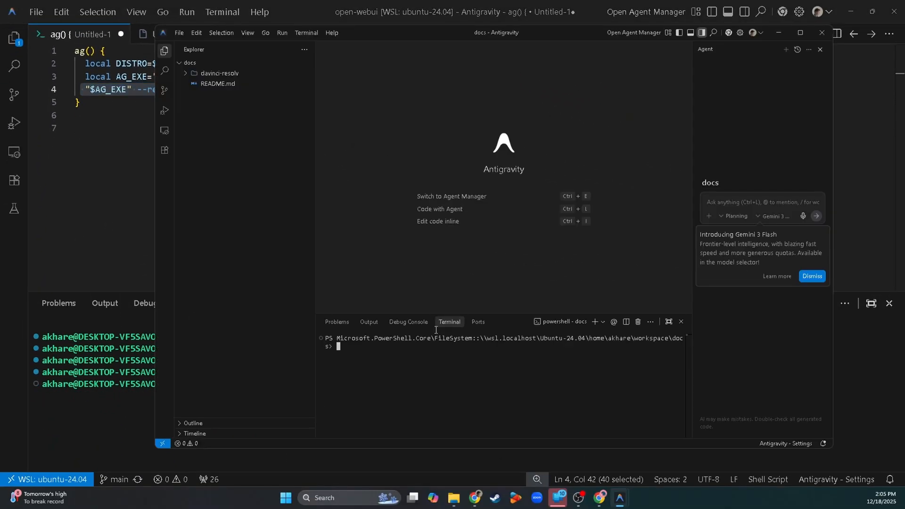
mouse_move(357, 377)
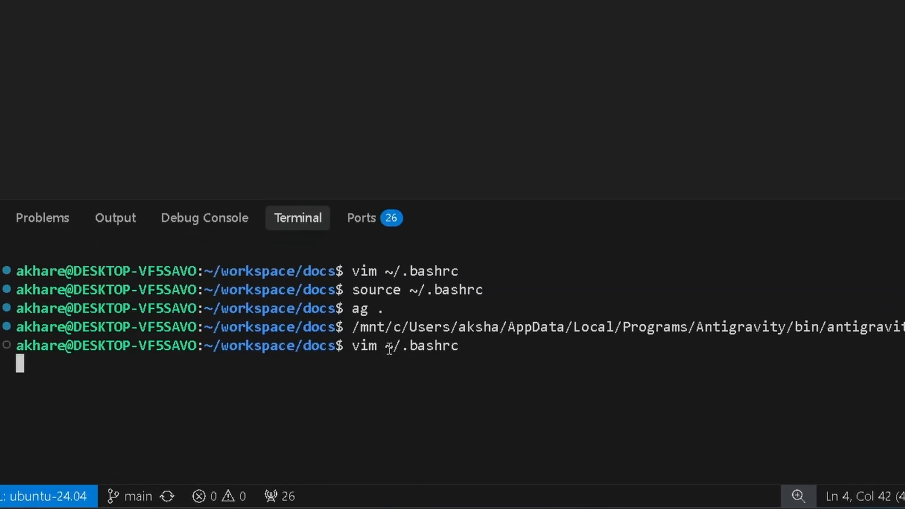
Quit vim on ~/.bashrc, returning to the docs bash prompt
key(Enter)
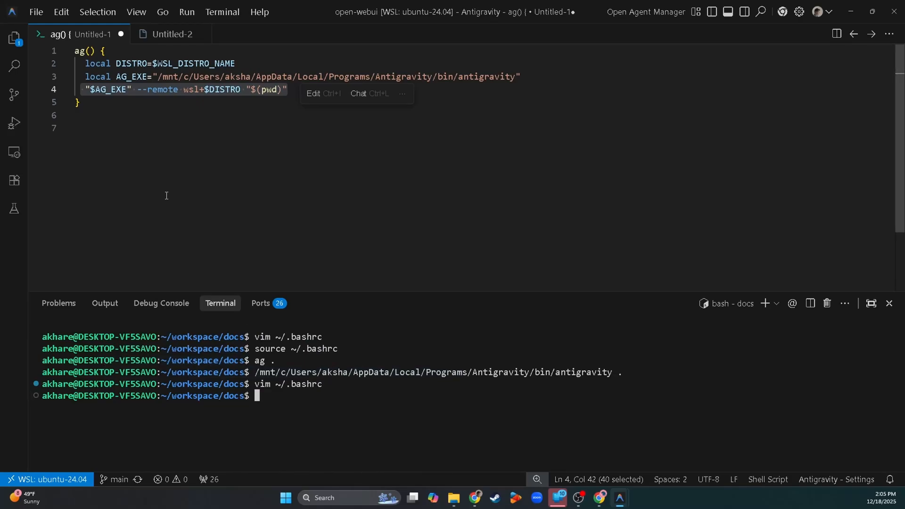
mouse_move(171, 192)
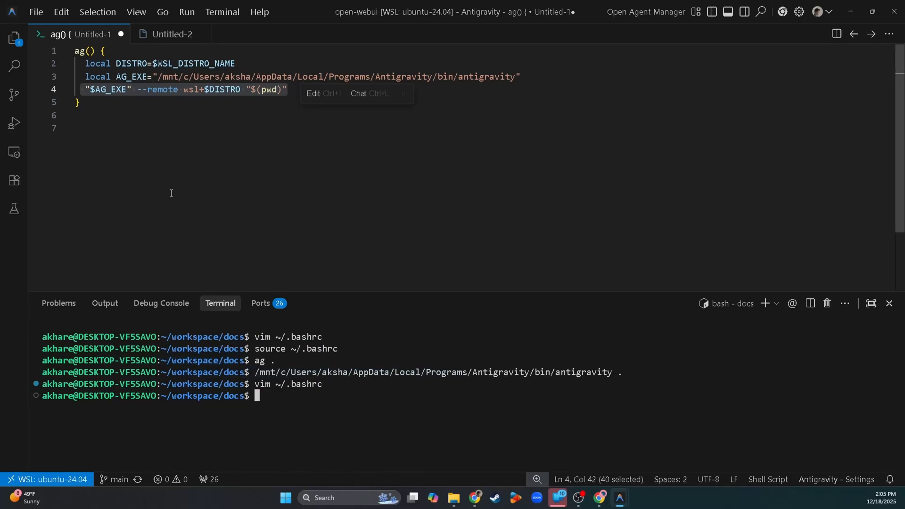
Open a new empty Antigravity window from the File menu
click(36, 11)
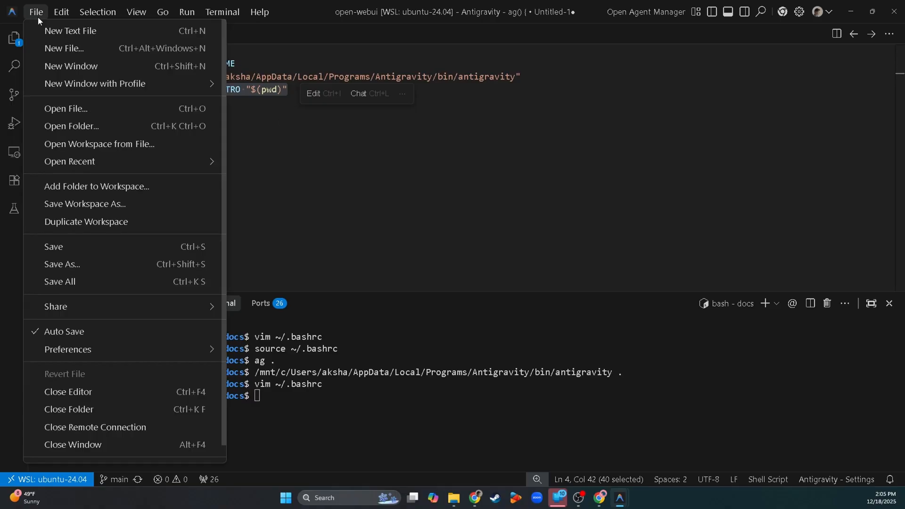
mouse_move(92, 66)
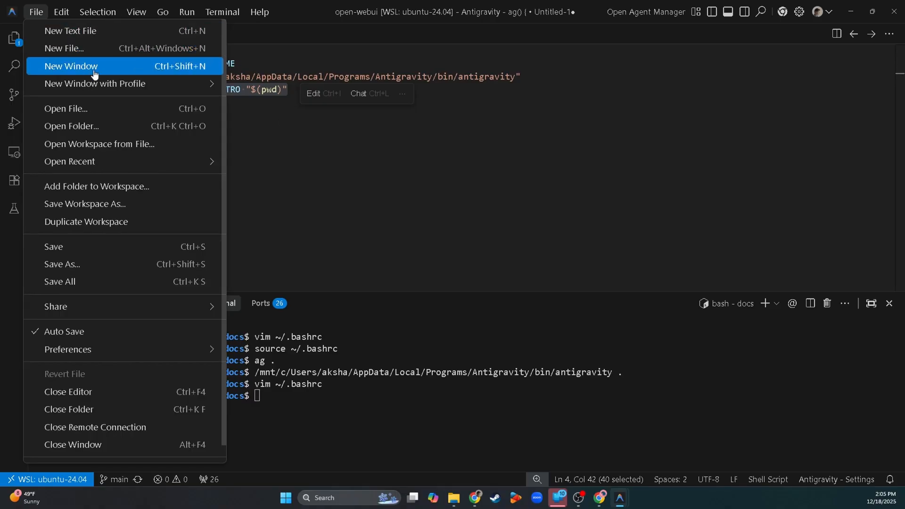
click(71, 66)
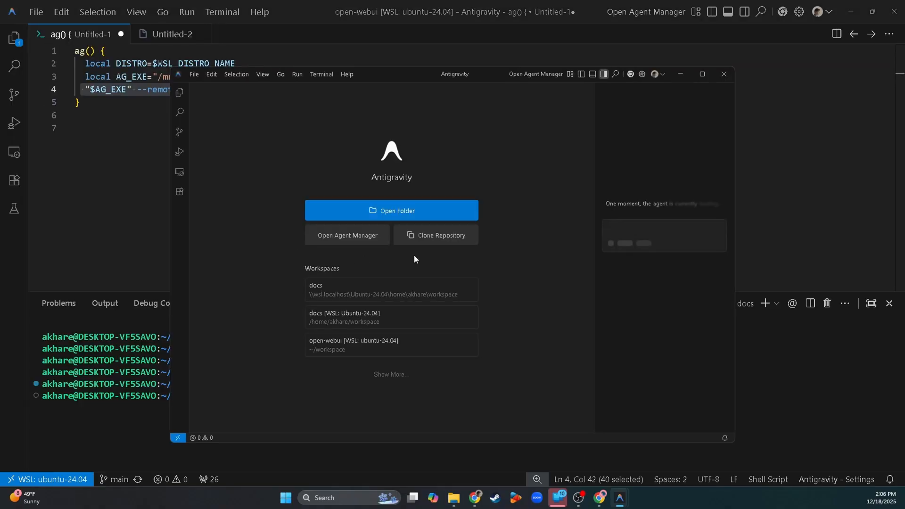